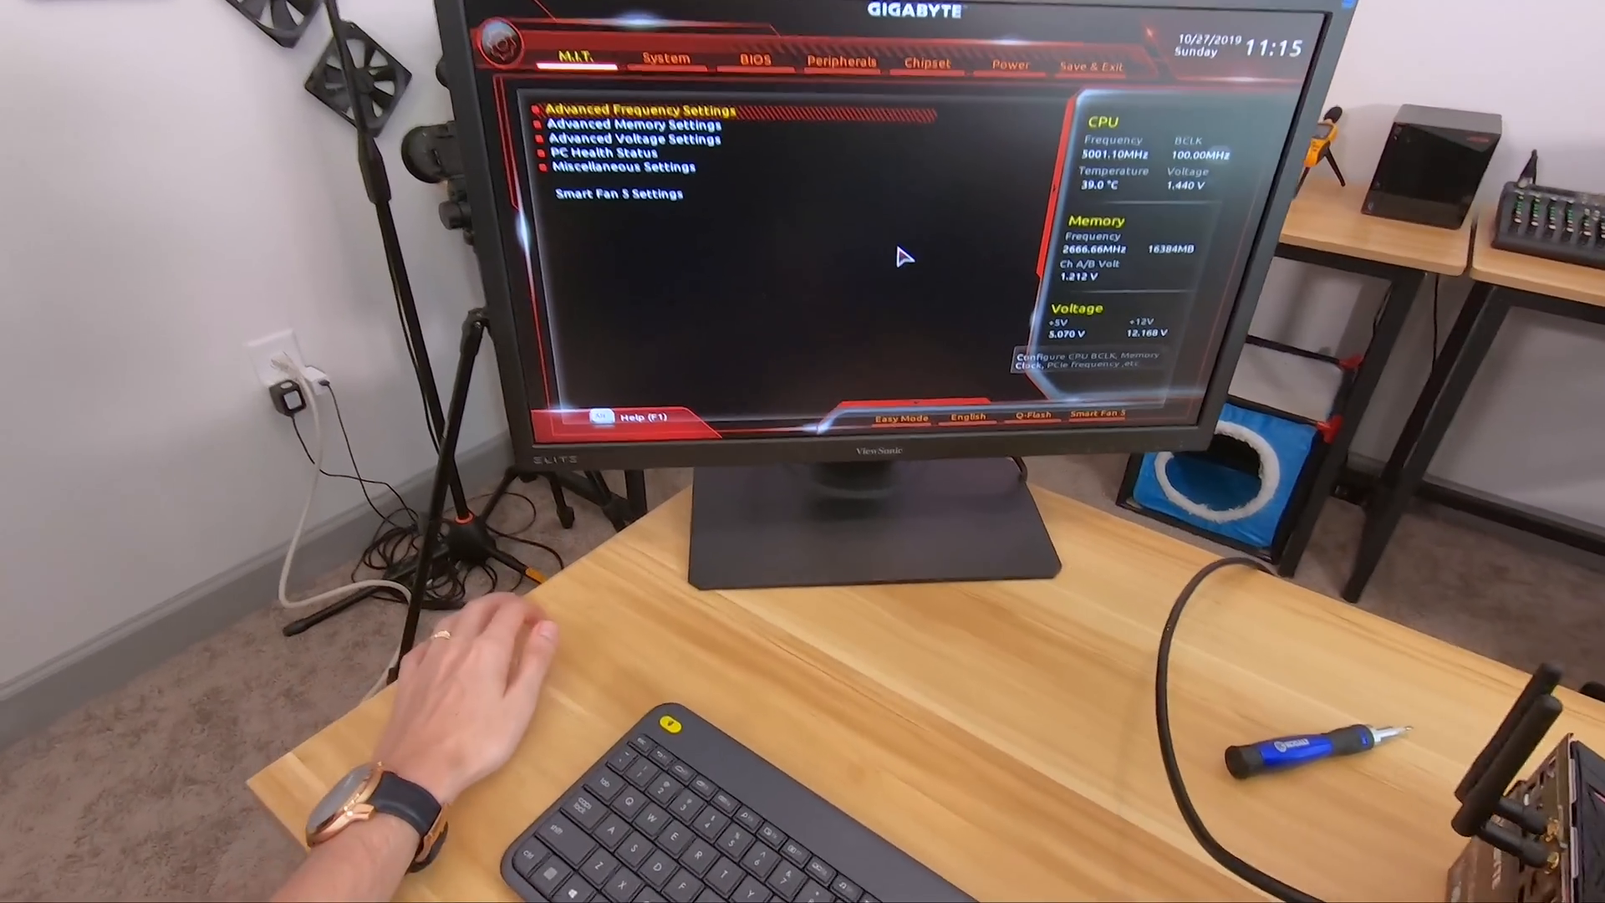
- Enter Advanced Frequency Settings under M.I.T., showing CPU clock, ratio and X.M.P. options
{"action": "left_click", "coordinate": [635, 109]}
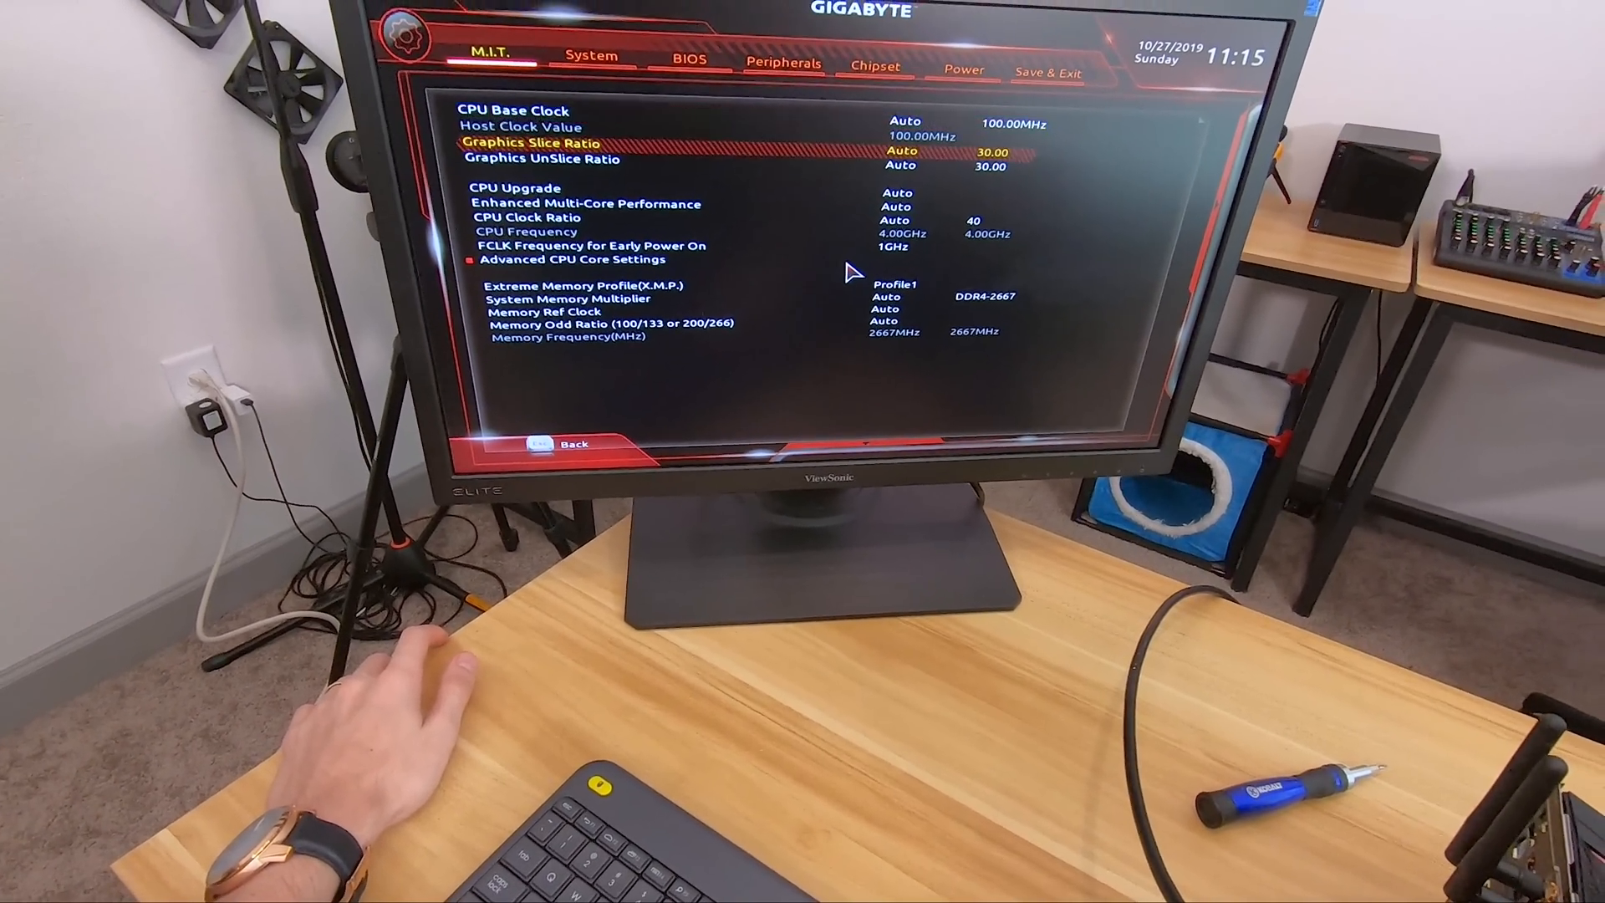